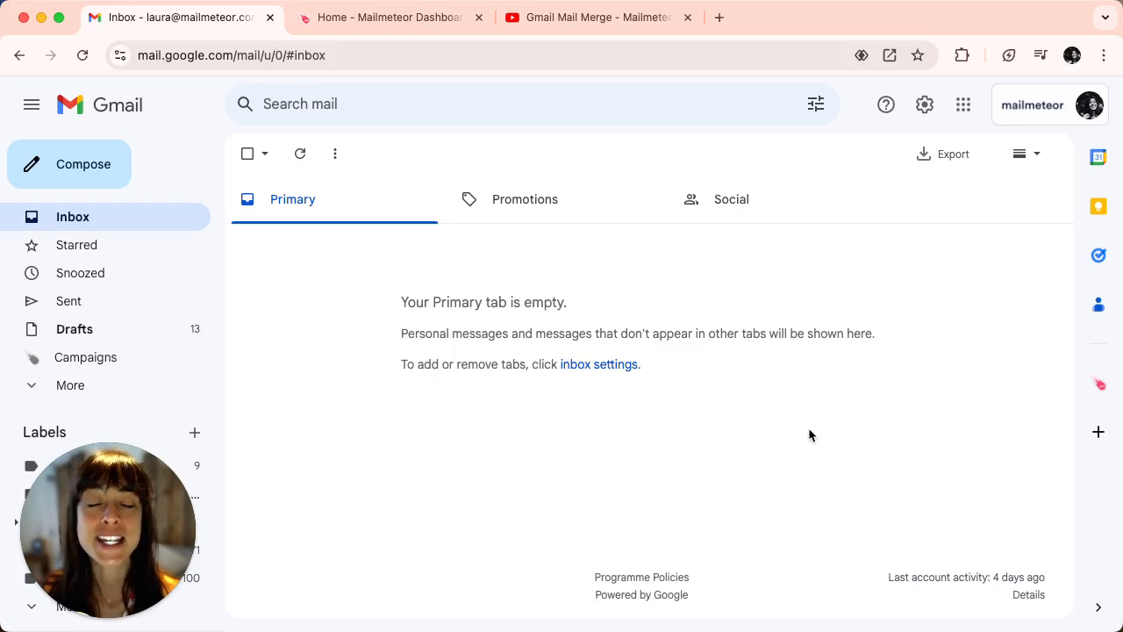
pyautogui.moveTo(569, 447)
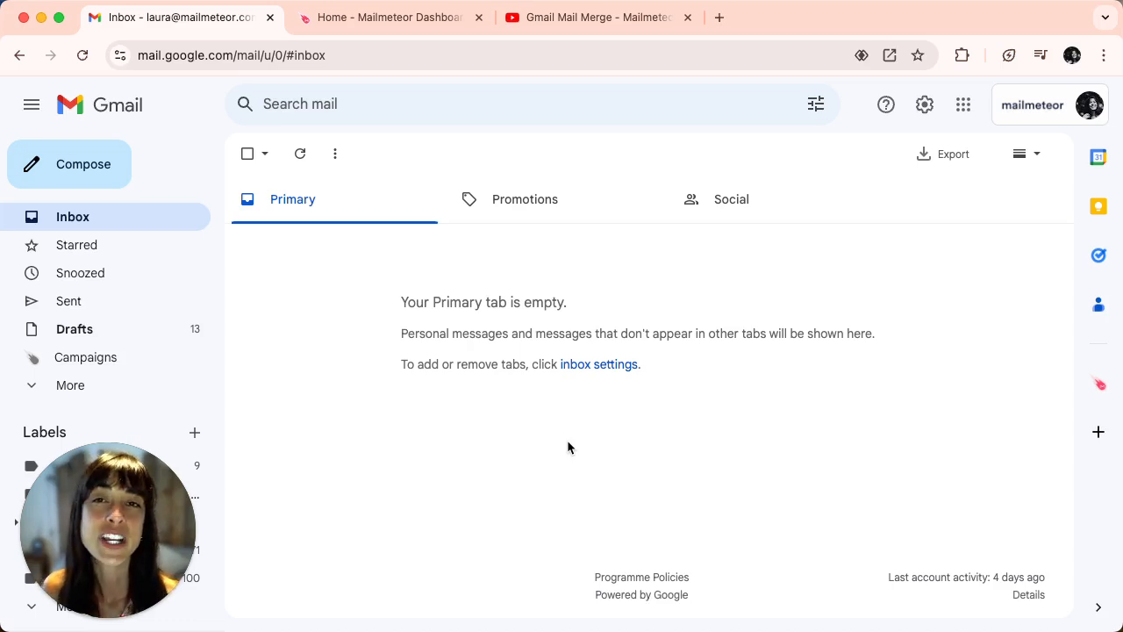
pyautogui.moveTo(583, 256)
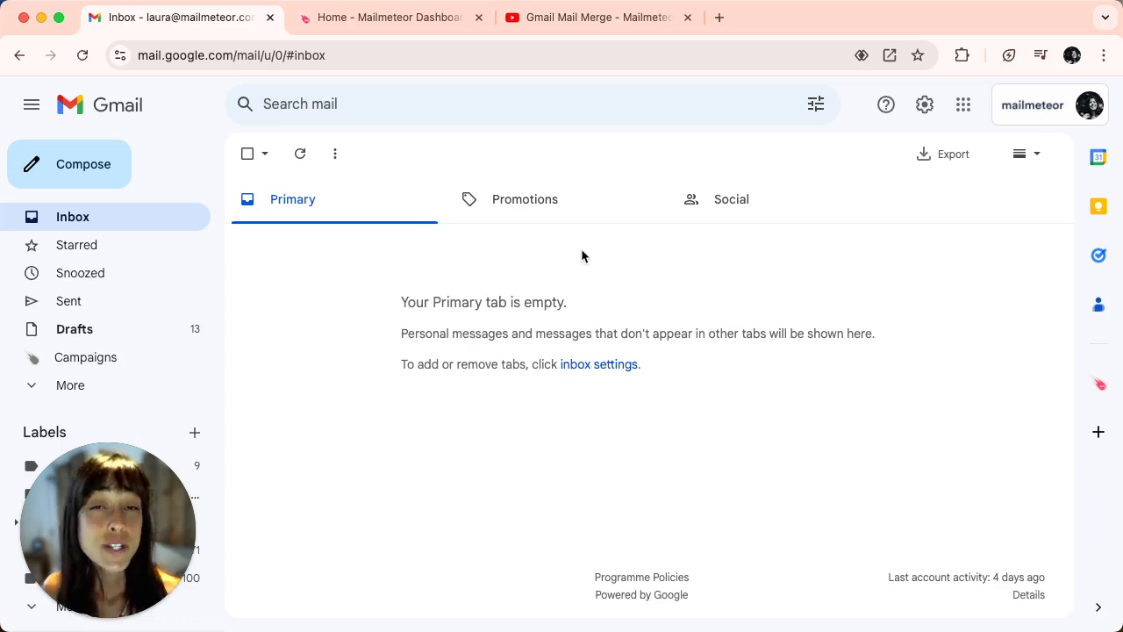
# Bring the Mailmeteor dashboard forward from the Gmail inbox.
pyautogui.click(389, 17)
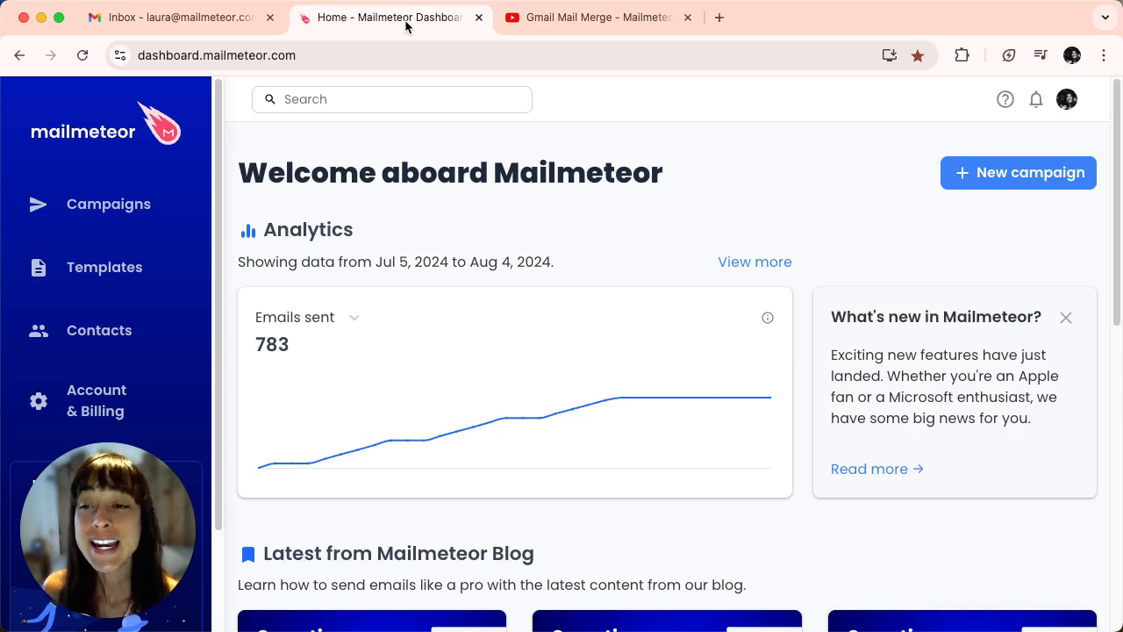
pyautogui.moveTo(955, 214)
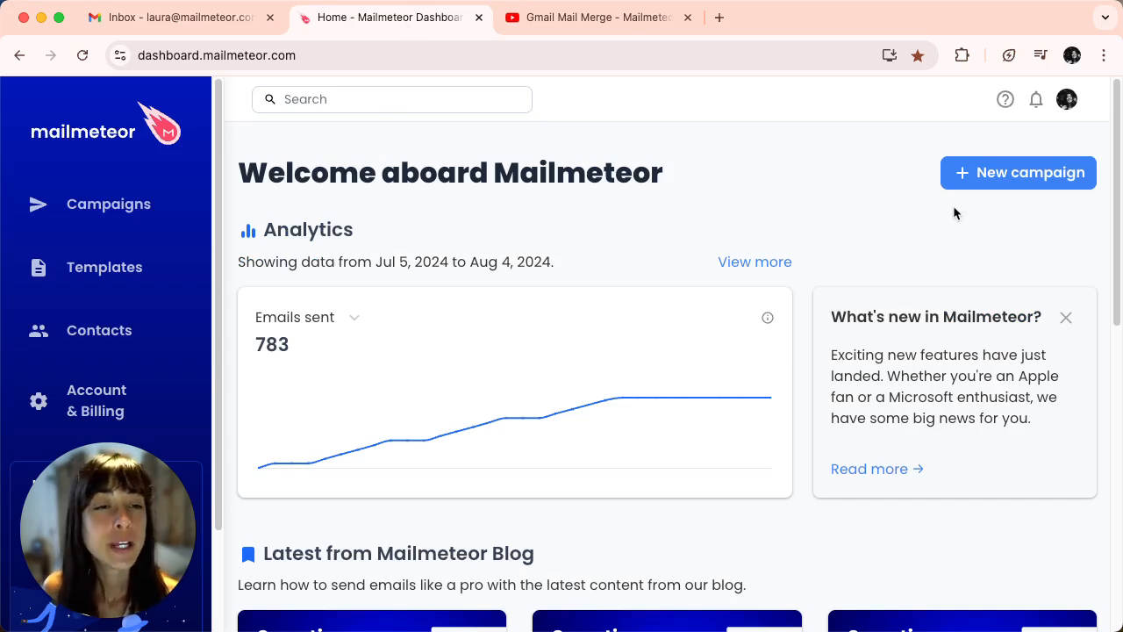
# Start a new campaign with the subject 'Add videos to your email campaigns Inbox'.
pyautogui.click(1017, 172)
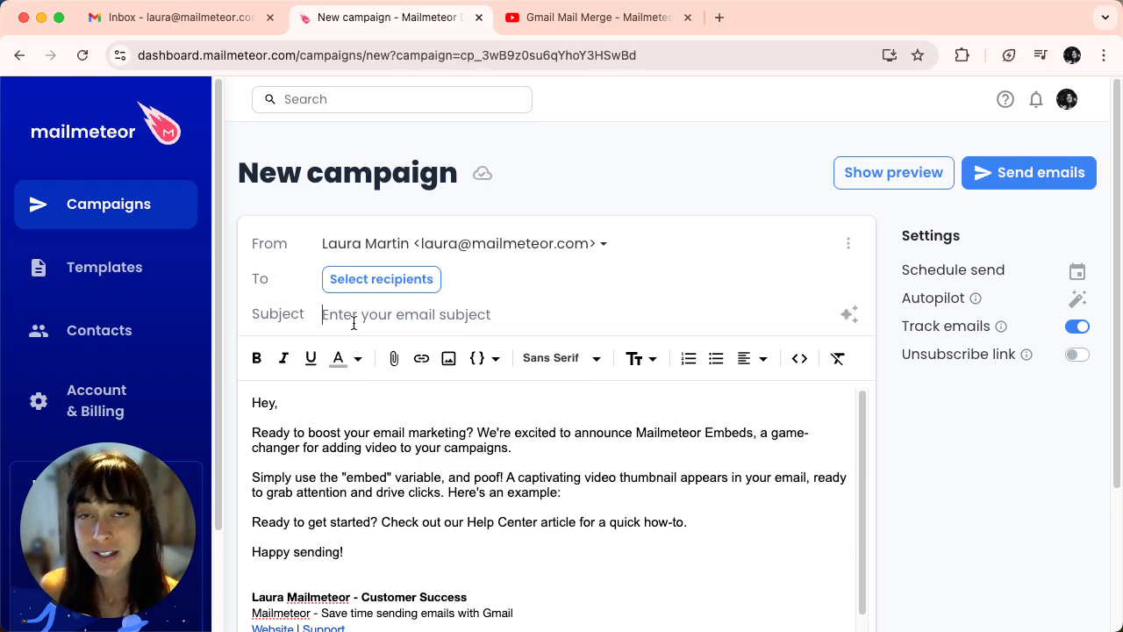
pyautogui.write('Add videos to your email campaigns Inbox')
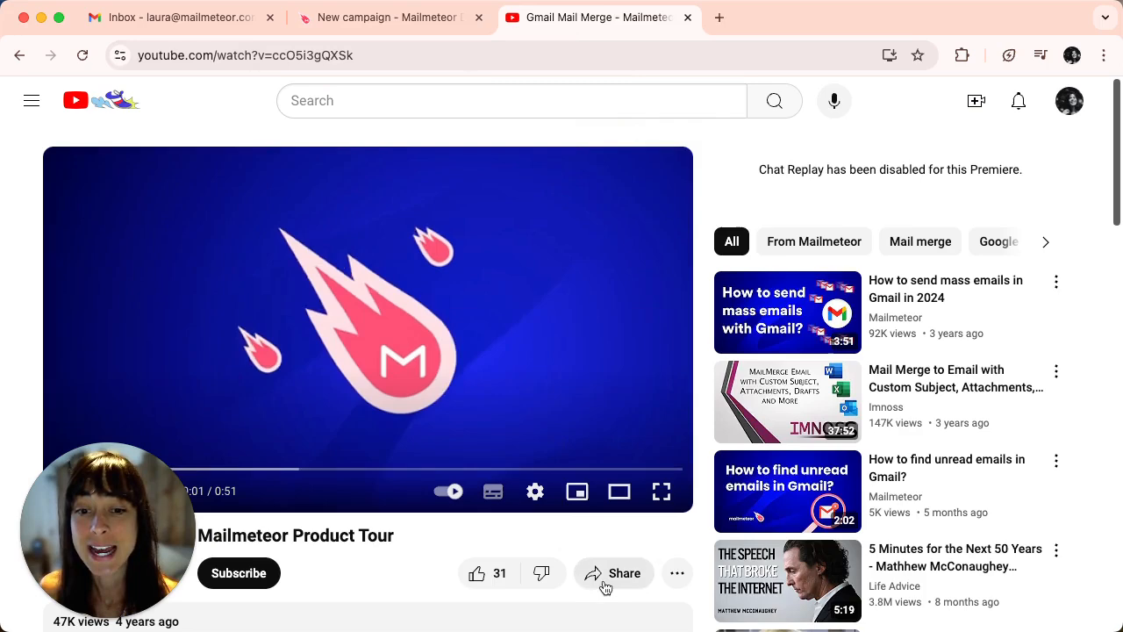
# Copy the YouTube product tour's share link from its Share options.
pyautogui.click(614, 572)
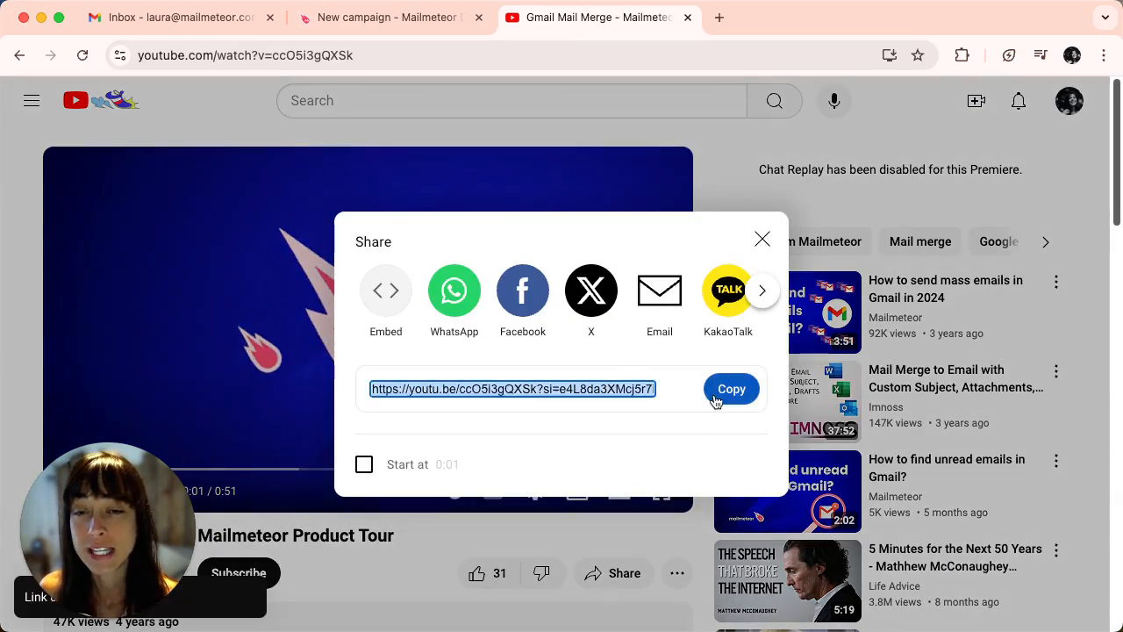
pyautogui.click(389, 18)
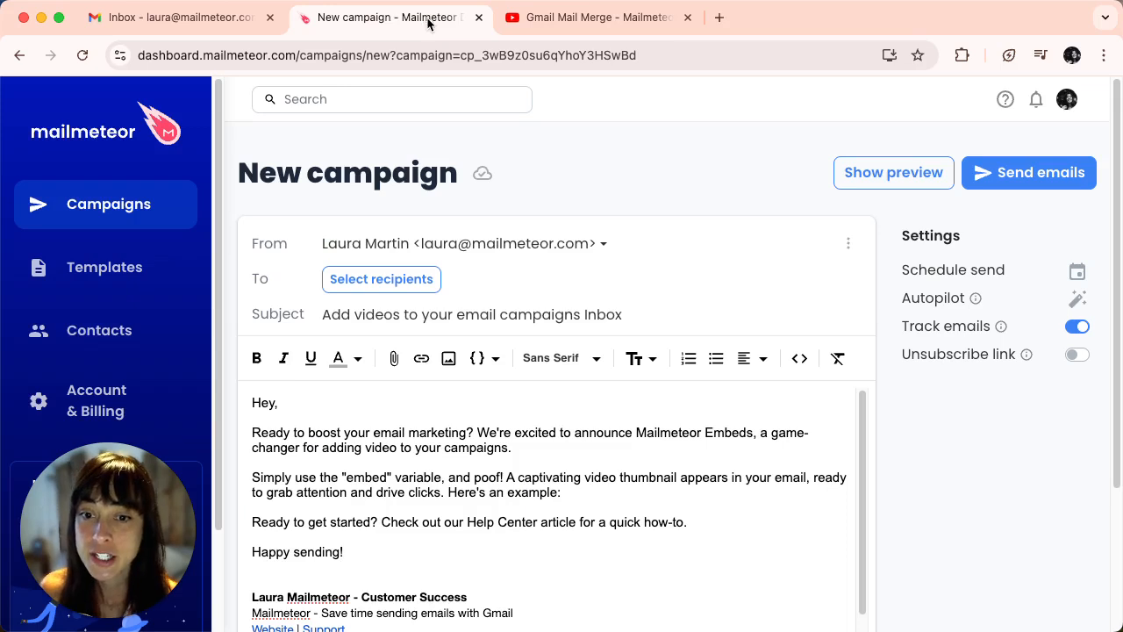
pyautogui.scroll(-3)
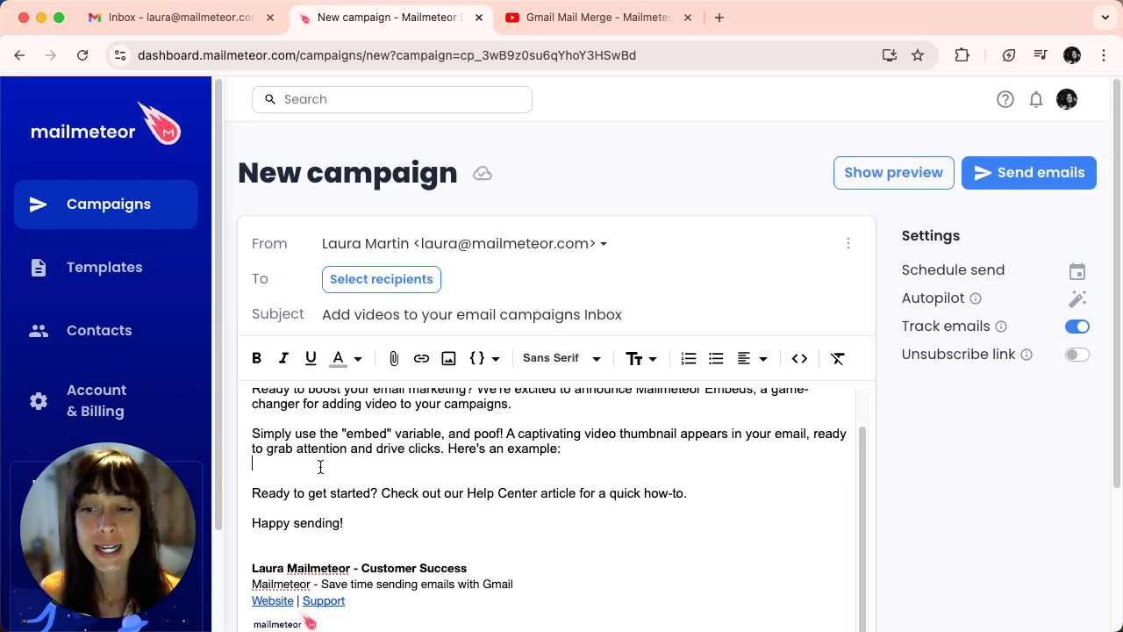
pyautogui.write('{{embed')
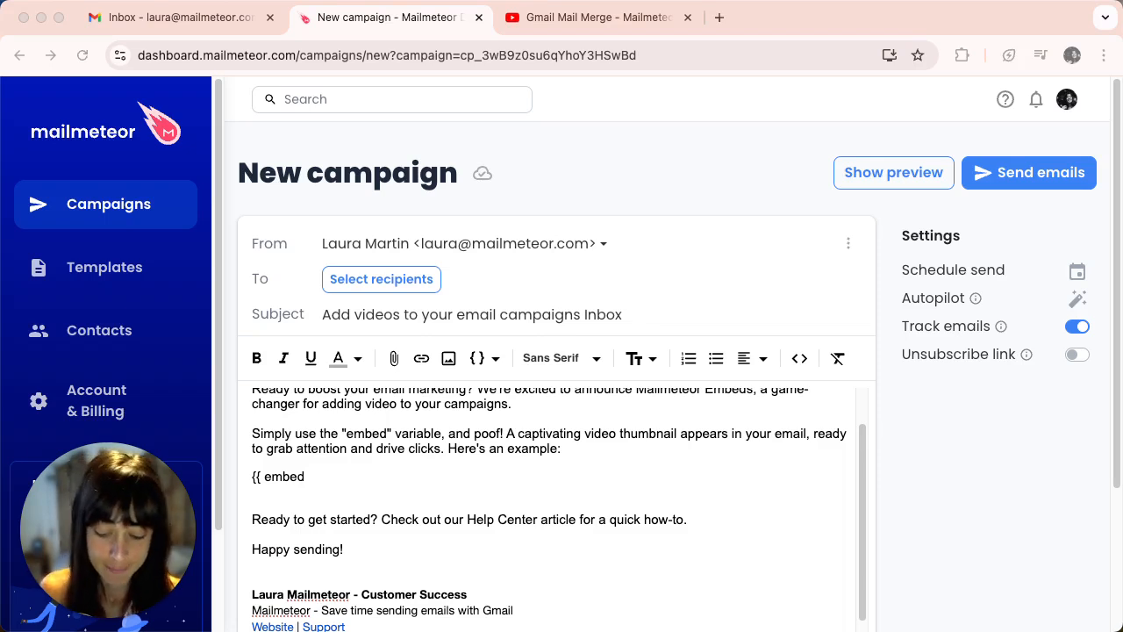
pyautogui.click(330, 475)
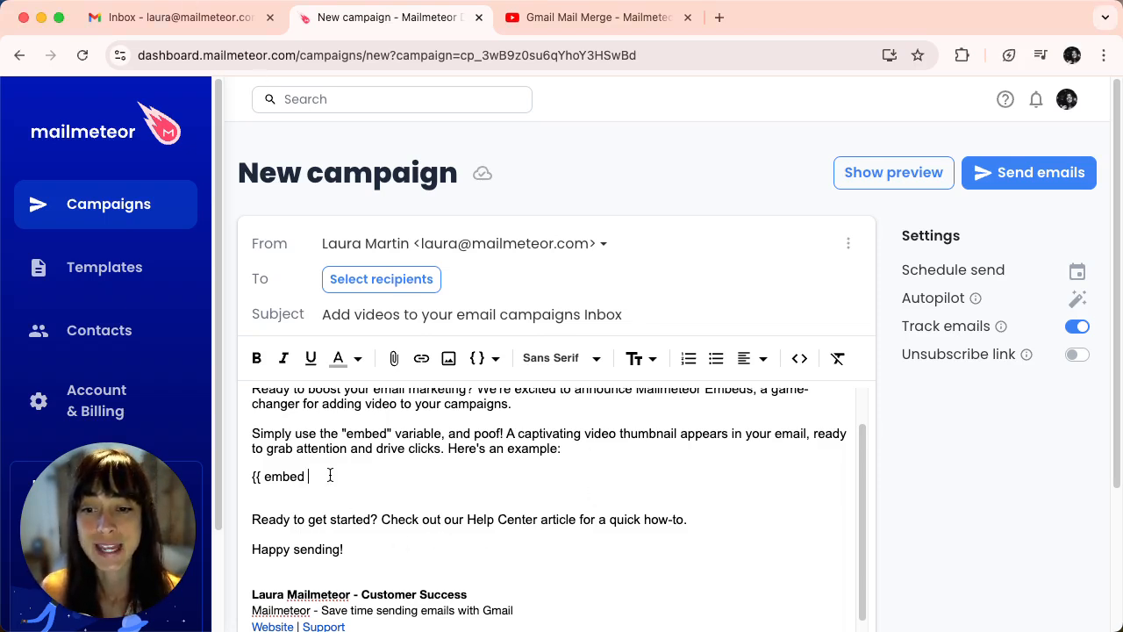
pyautogui.write('https://youtu.be/ccO5i3gQXSk?si=e4L8da3XMcj5r7ip... }}')
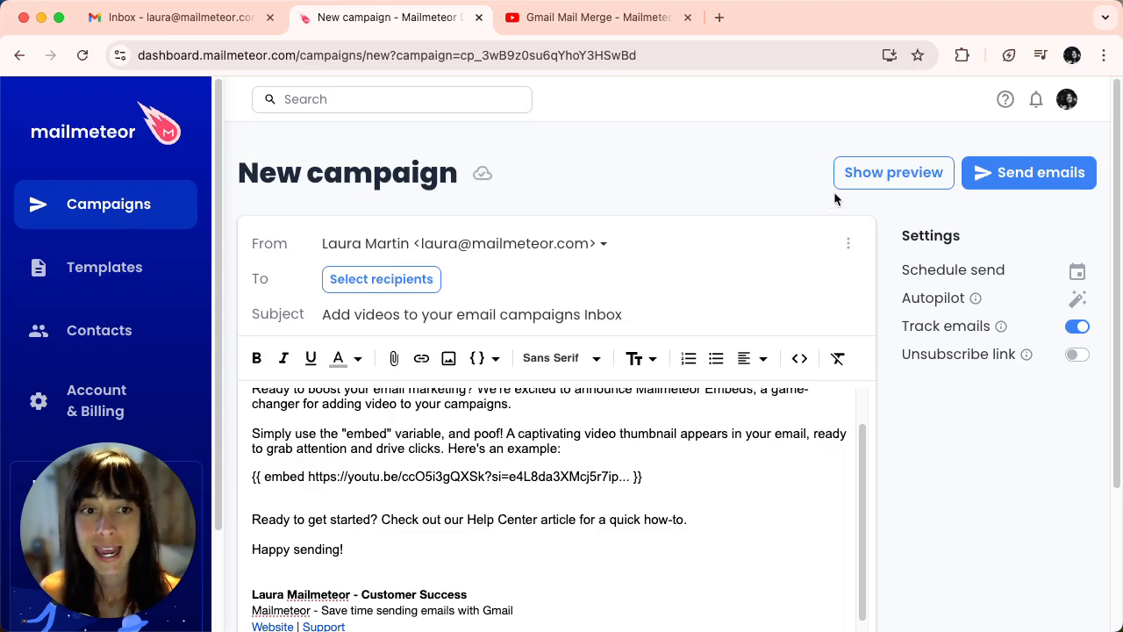
pyautogui.click(891, 172)
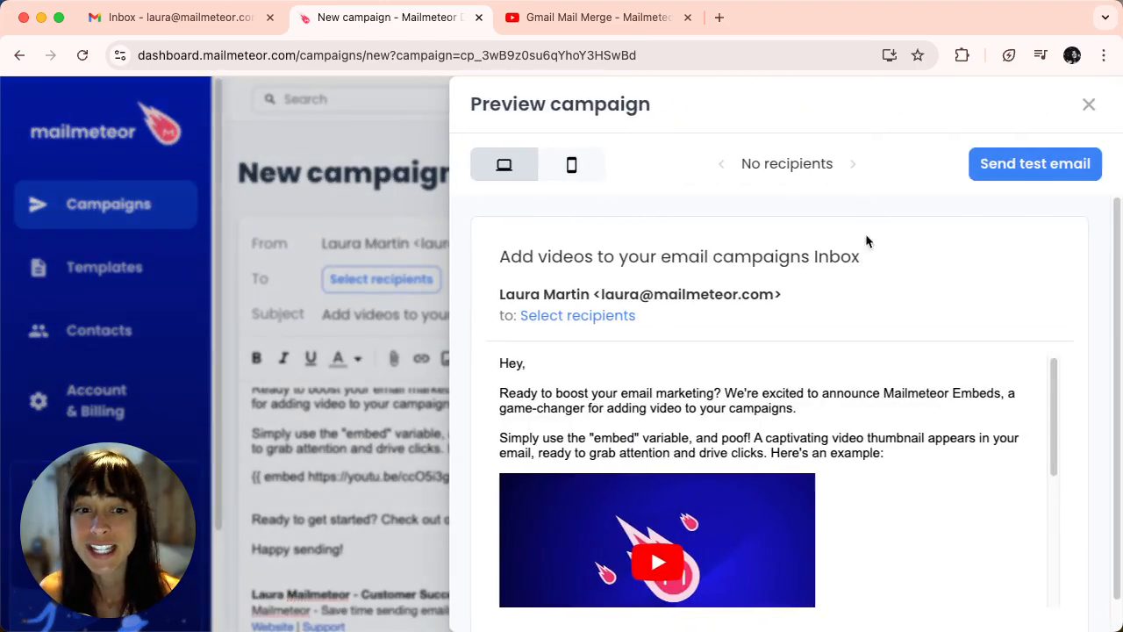
pyautogui.scroll(-3)
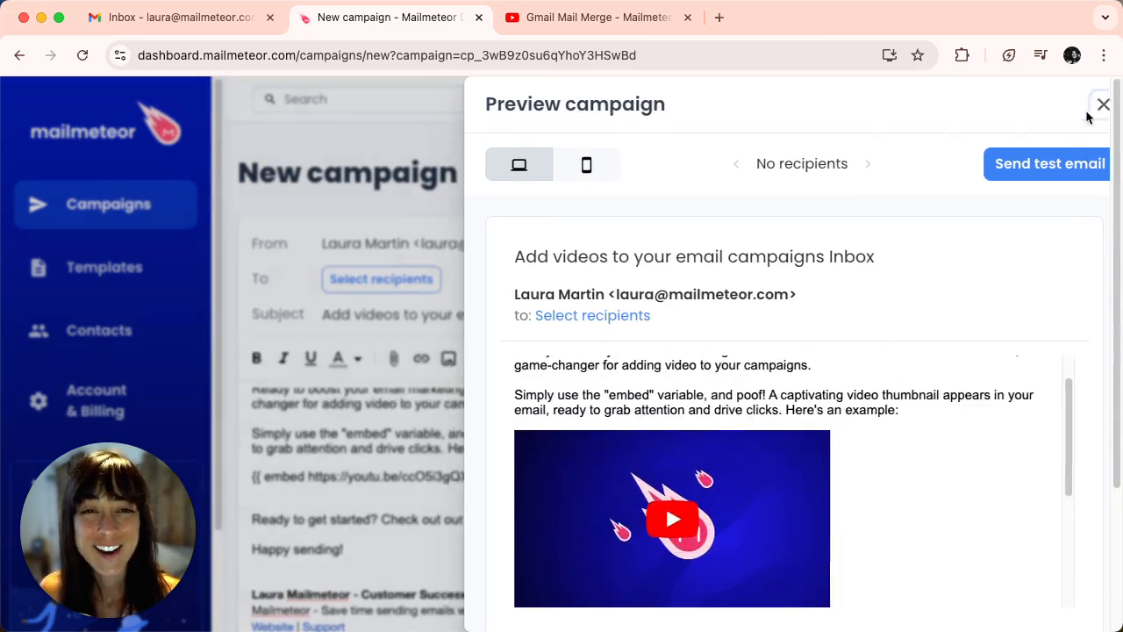
pyautogui.click(1102, 106)
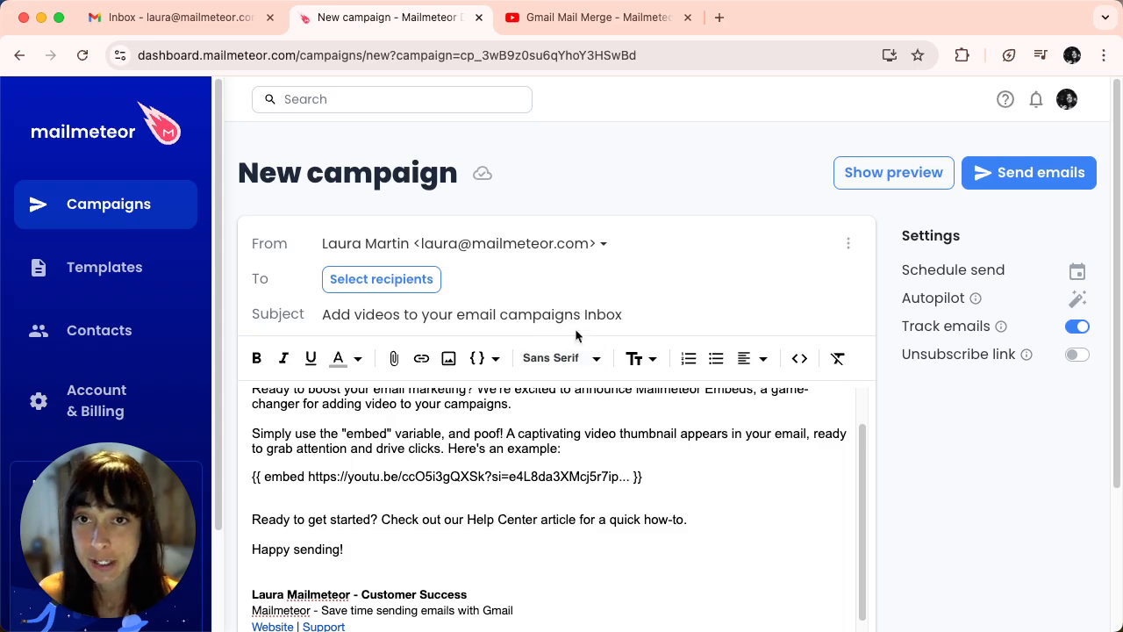